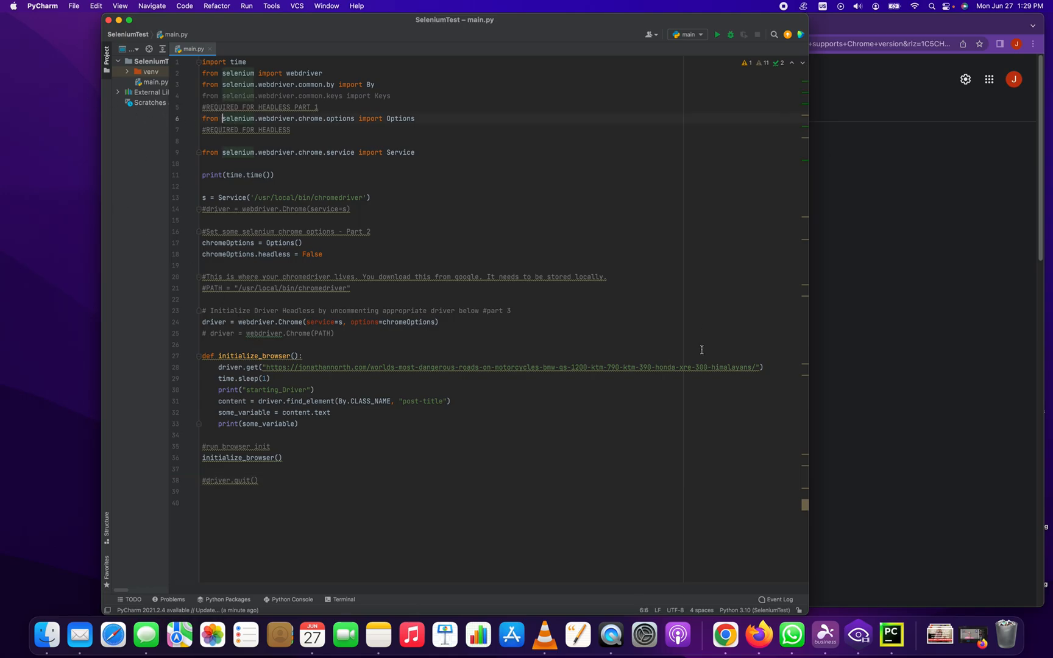
# Step: Point out the chromeOptions creation and its headless setting, selecting the False value
pyautogui.write('z')
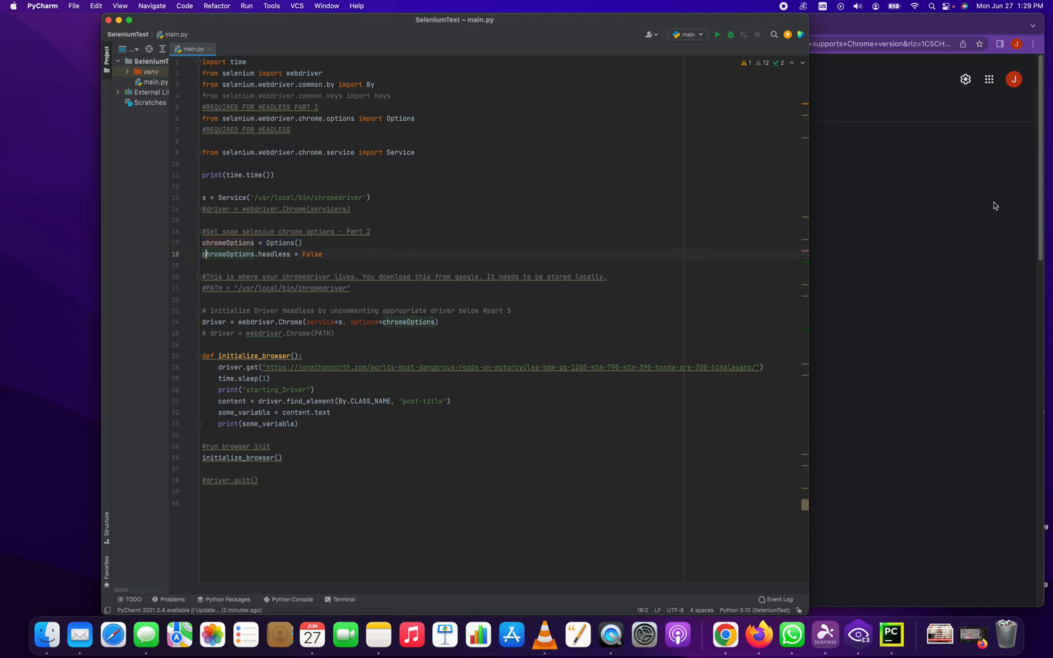
pyautogui.click(322, 254)
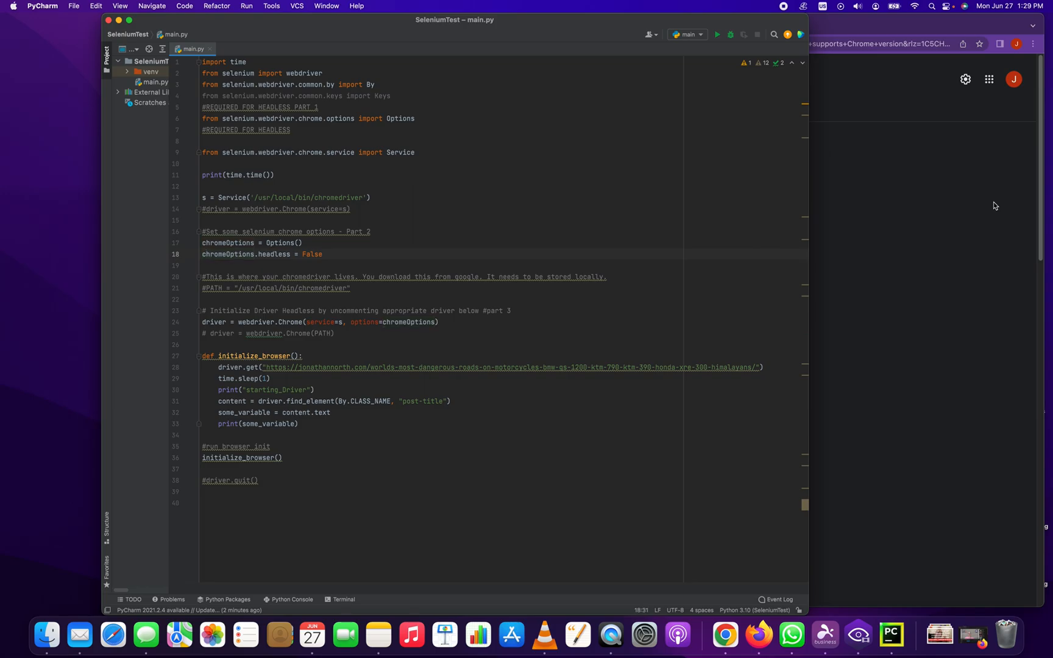
pyautogui.click(440, 322)
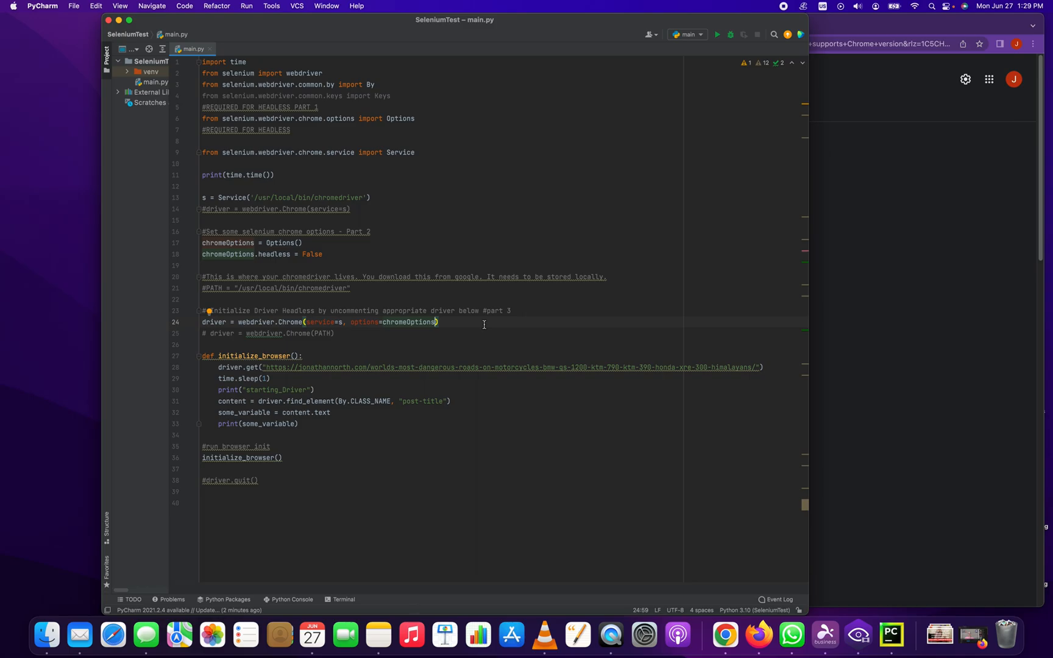
pyautogui.moveTo(643, 411)
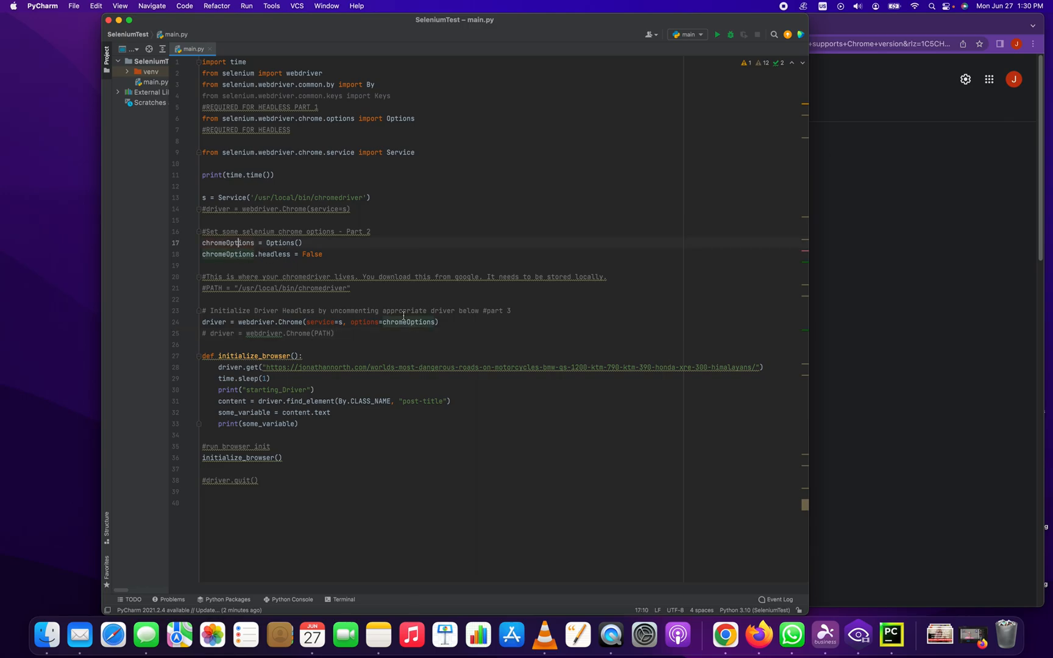
pyautogui.click(404, 322)
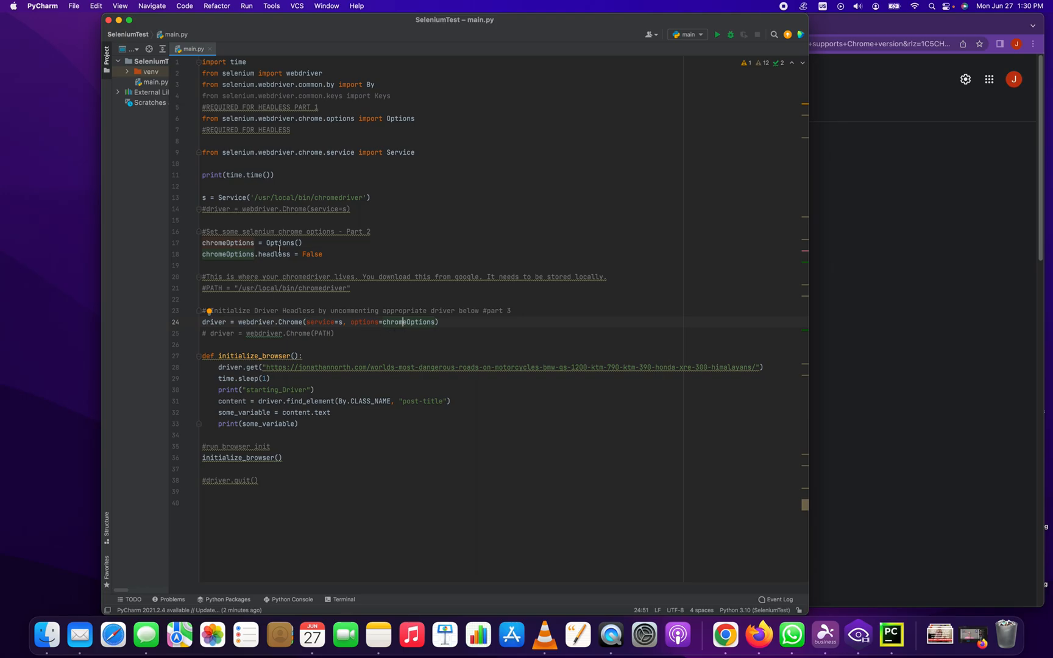
pyautogui.doubleClick(311, 254)
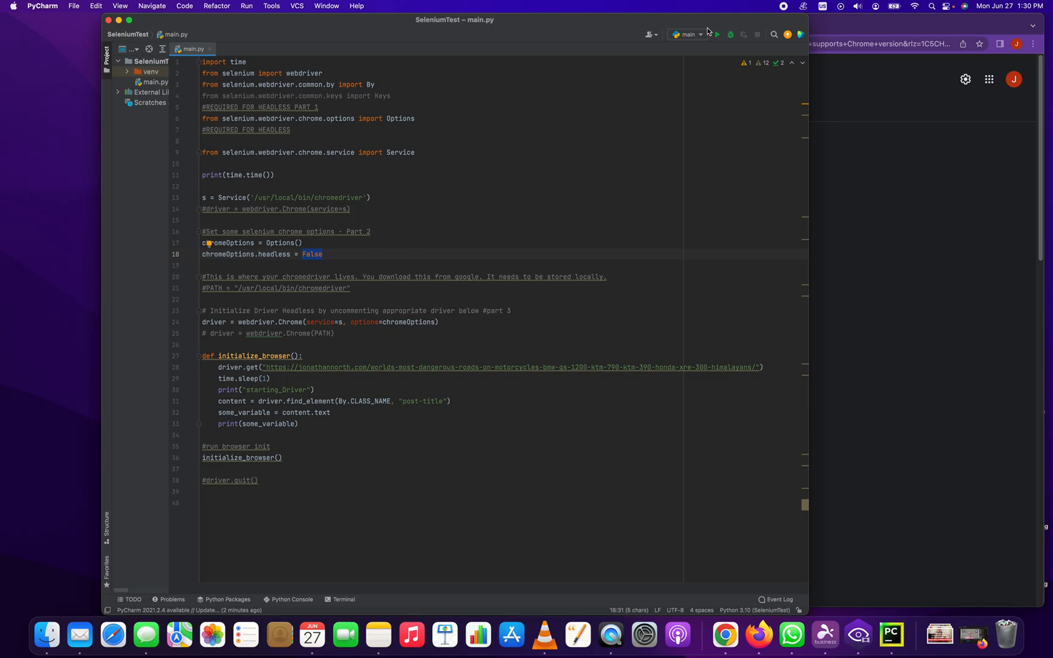
# Step: Run 'main' with a visible browser and select the printed blog post title
pyautogui.click(716, 34)
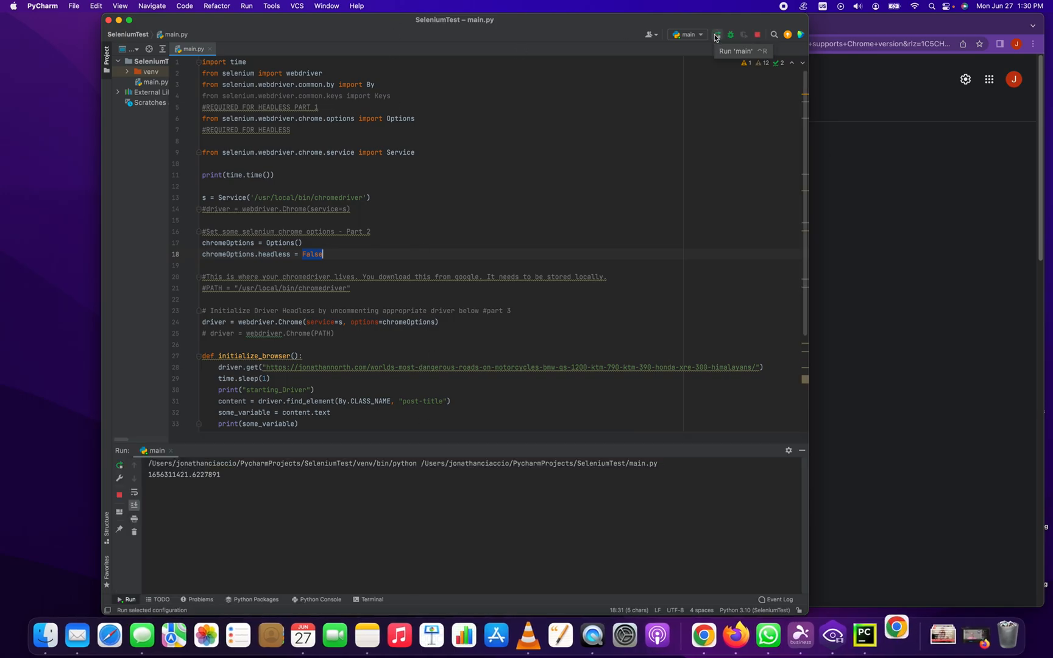
pyautogui.click(715, 34)
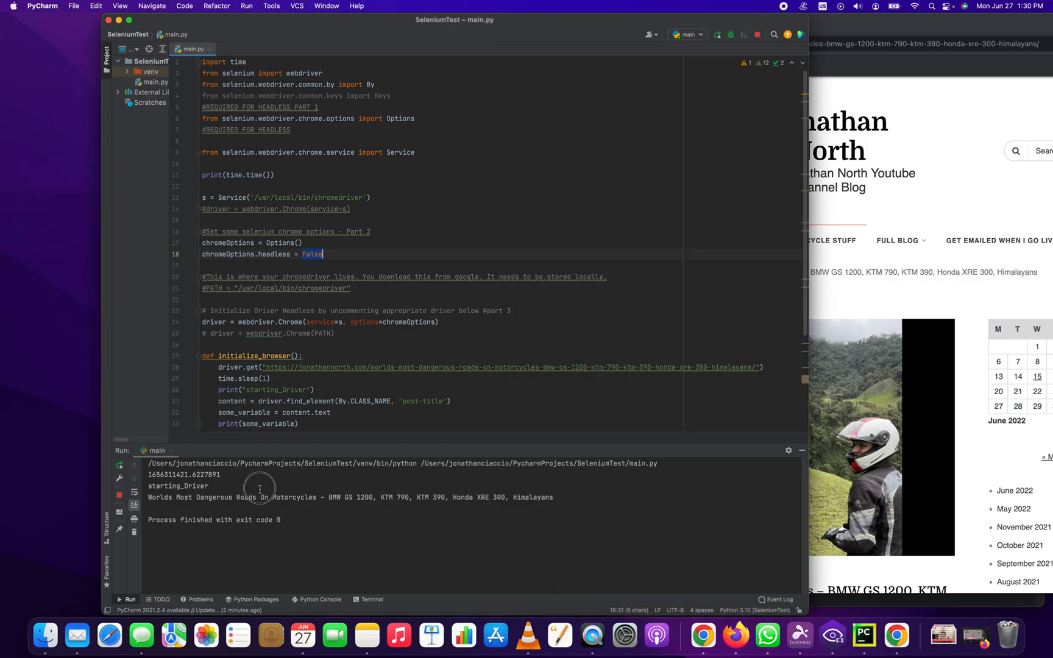
pyautogui.tripleClick(350, 498)
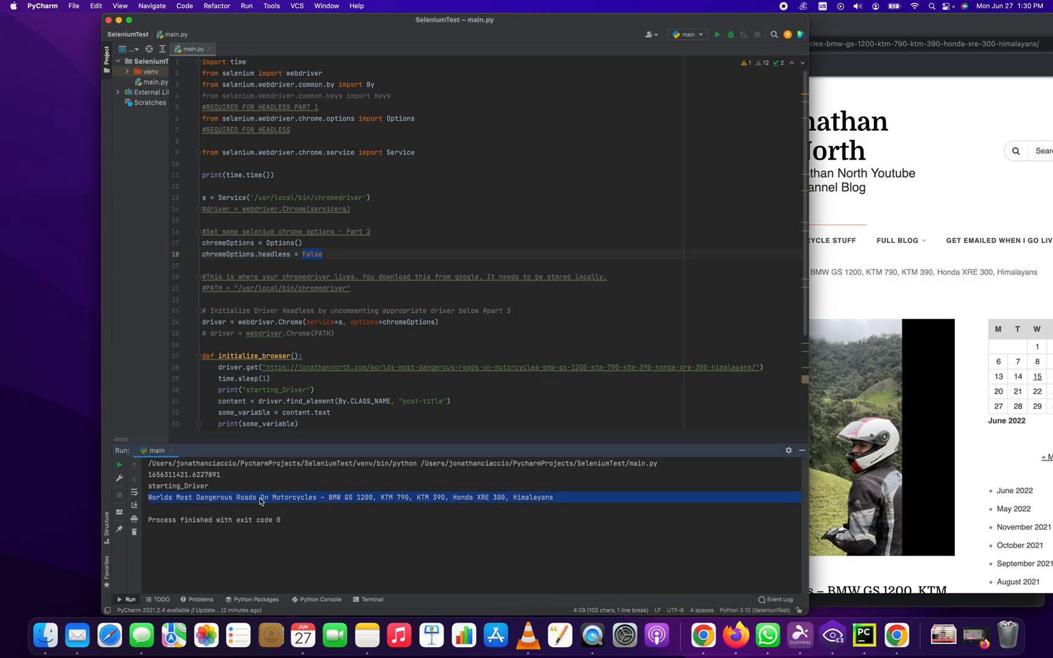
pyautogui.moveTo(338, 267)
pyautogui.write('Tru')
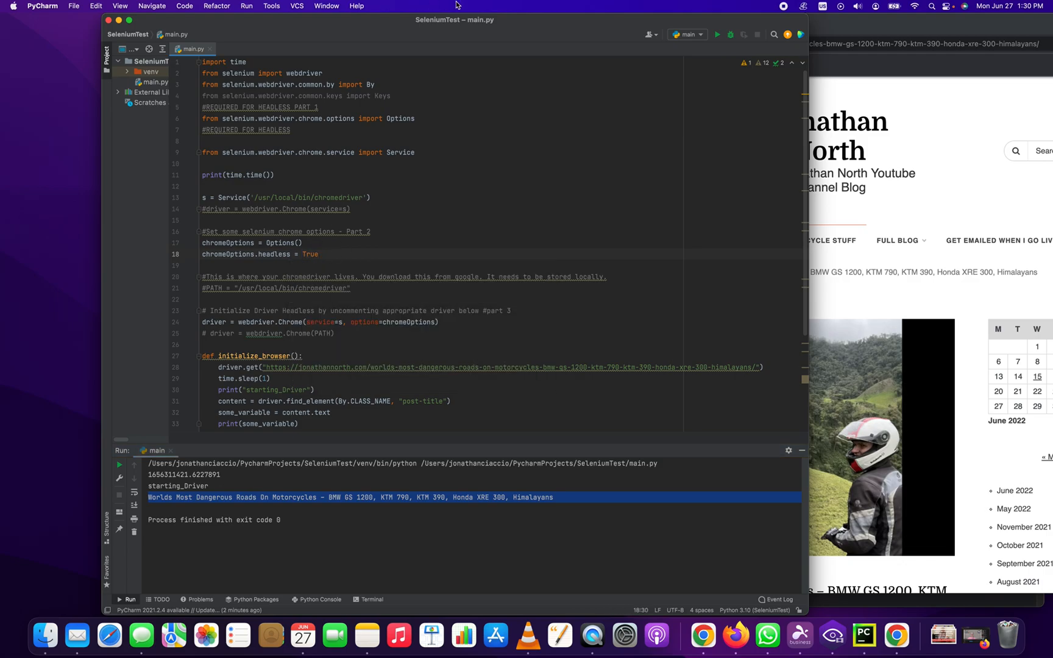
# Step: Run 'main' with chromeOptions.headless True so no browser window appears
pyautogui.click(718, 34)
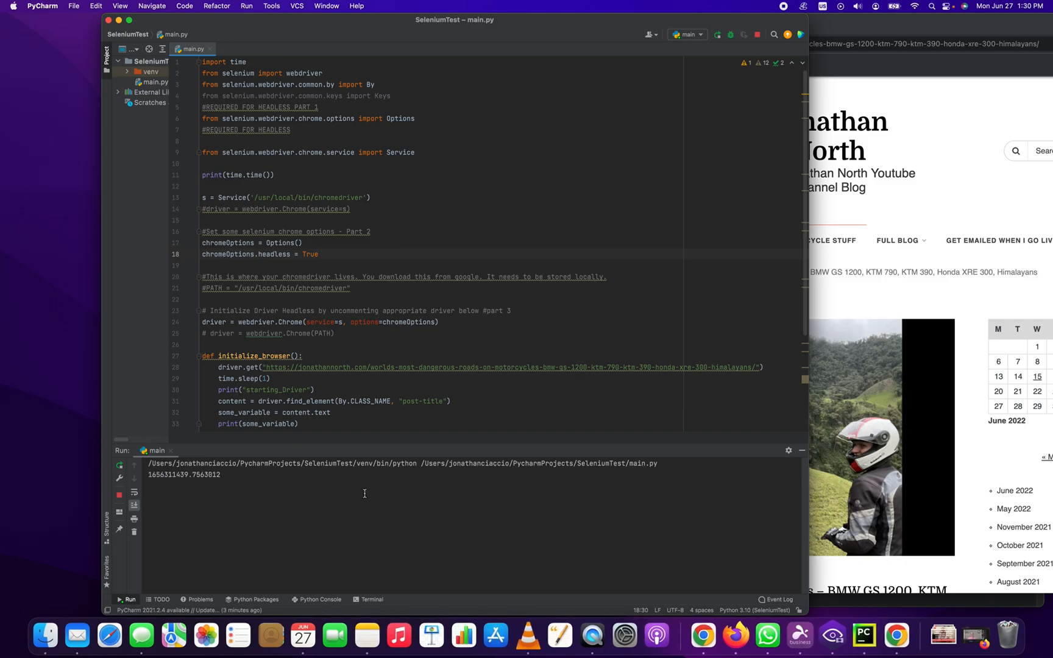
pyautogui.moveTo(359, 466)
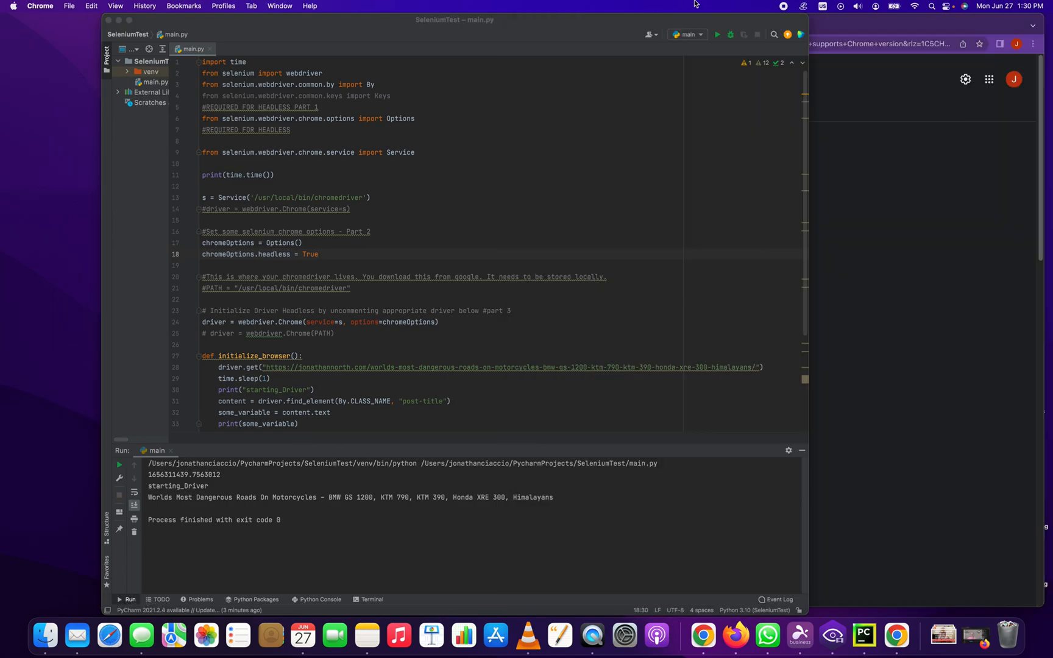
# Step: Repeat the headless run of 'main', printing the post title and exiting with code 0
pyautogui.click(716, 34)
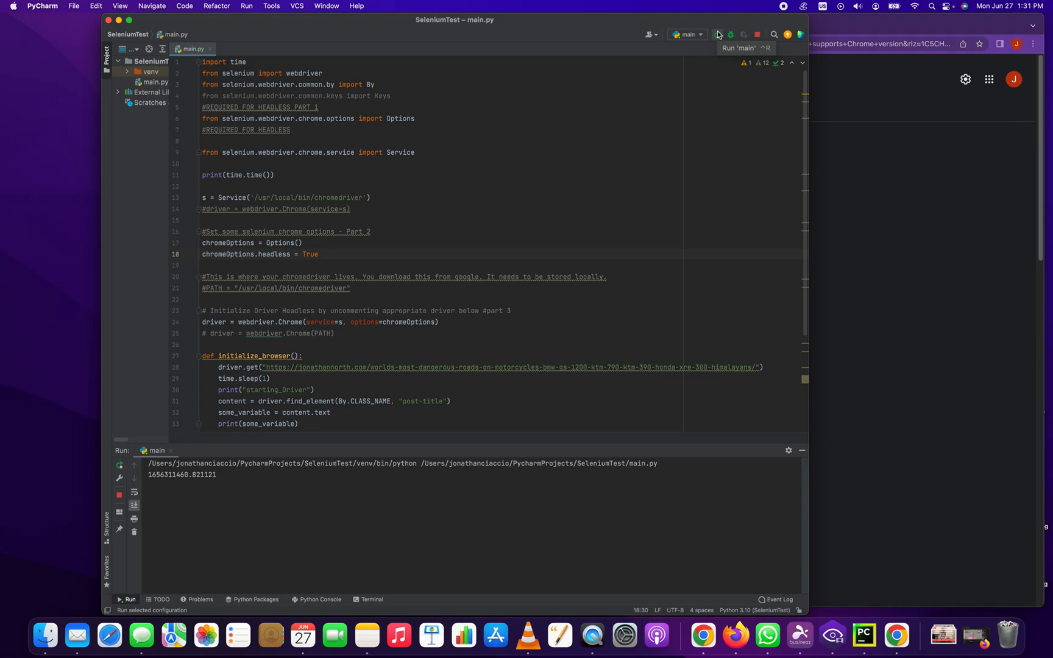
pyautogui.click(716, 35)
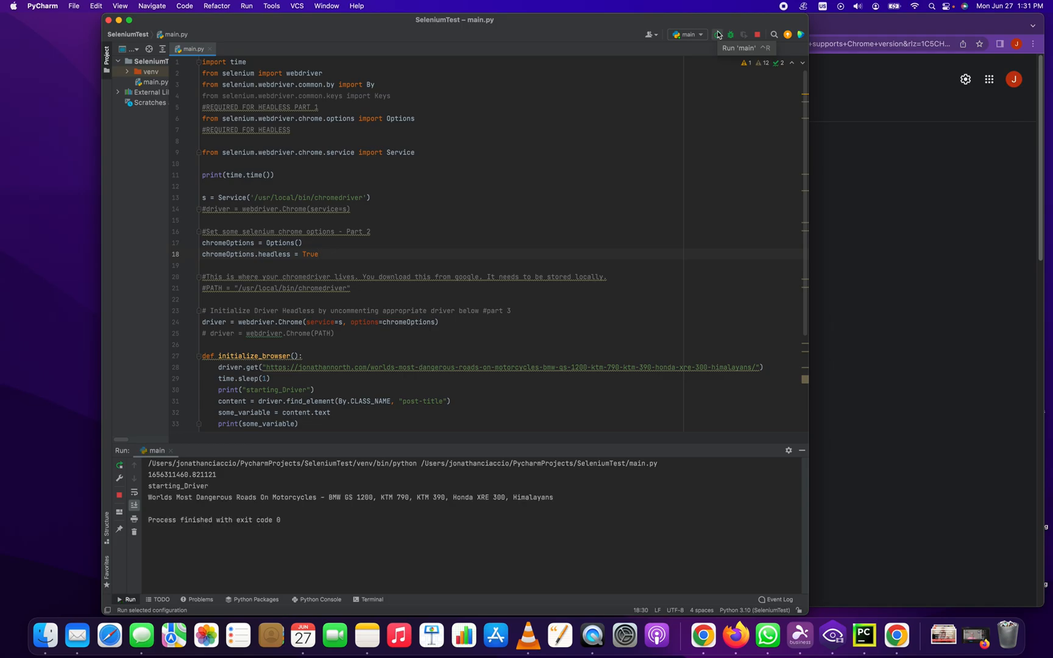
pyautogui.click(718, 34)
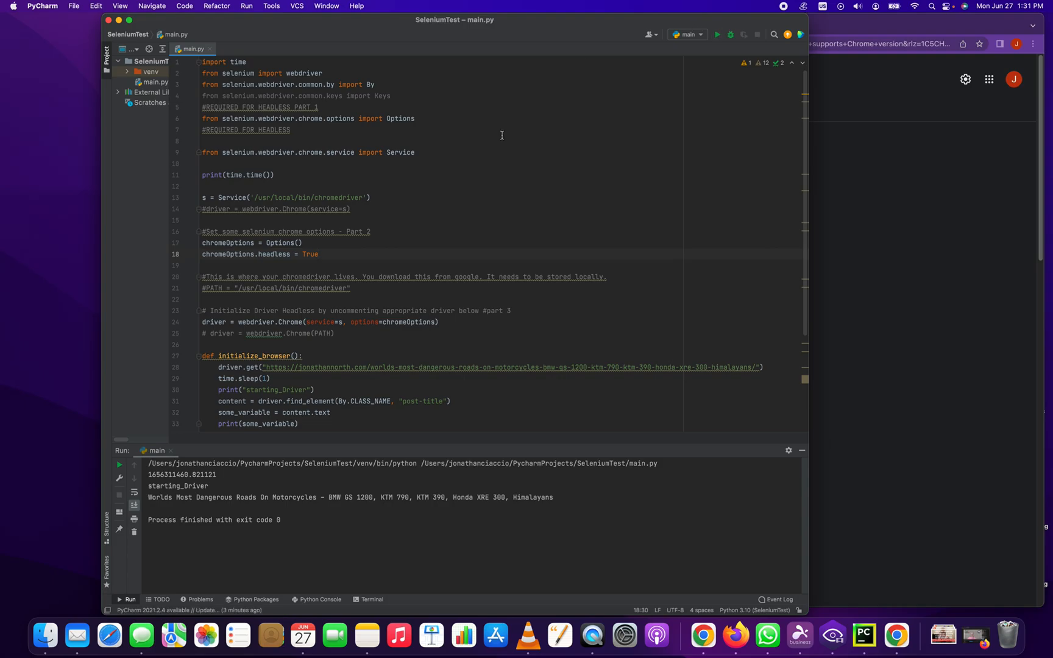
pyautogui.moveTo(654, 166)
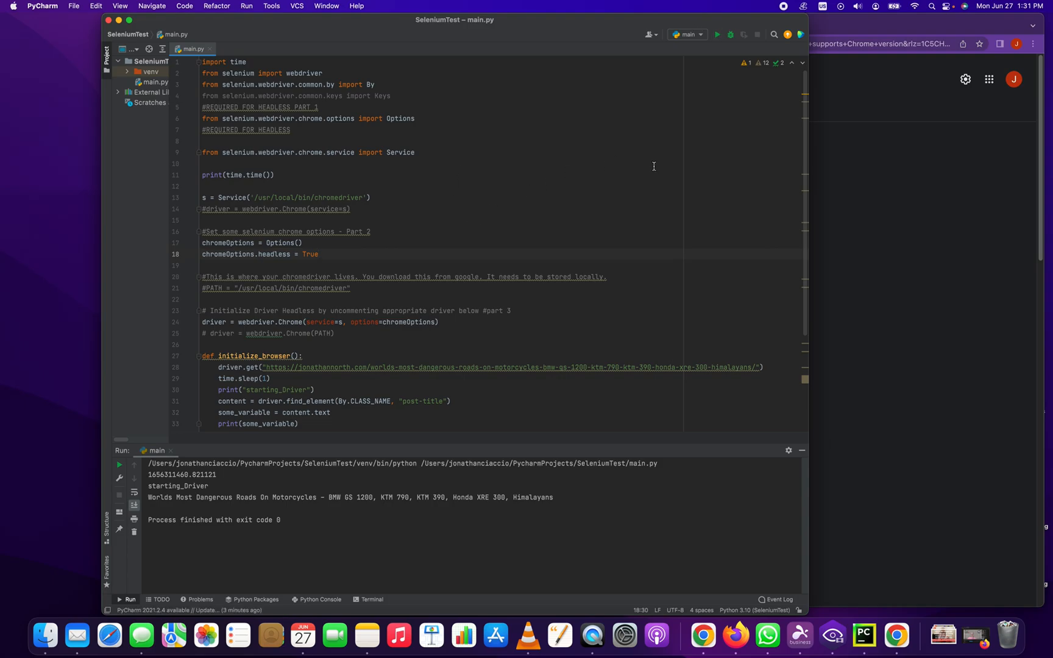